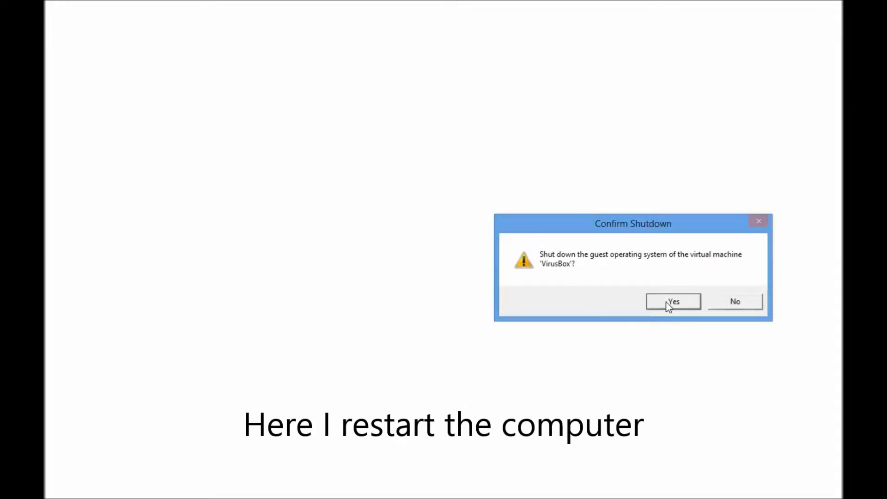
Step: Confirm shutting down the VirusBox virtual machine so it can restart
click(672, 301)
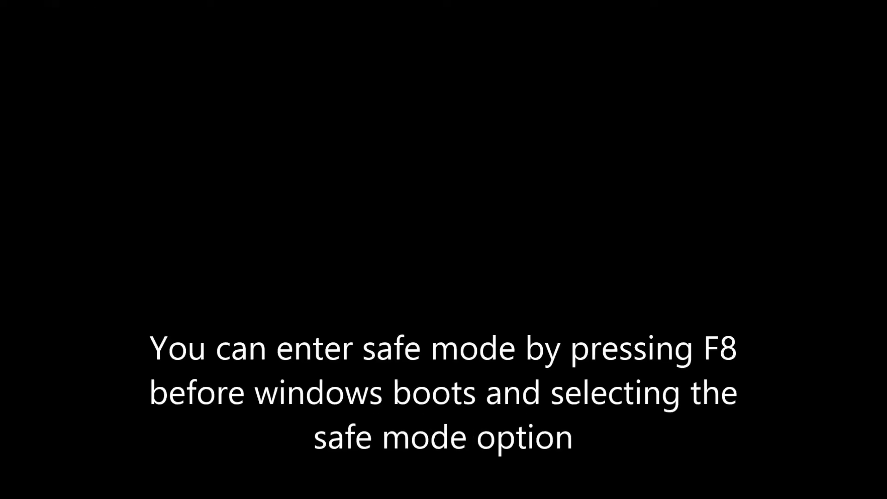
Step: Bring up the F8 boot menu and start Windows in Safe Mode with Command Prompt
key(F8)
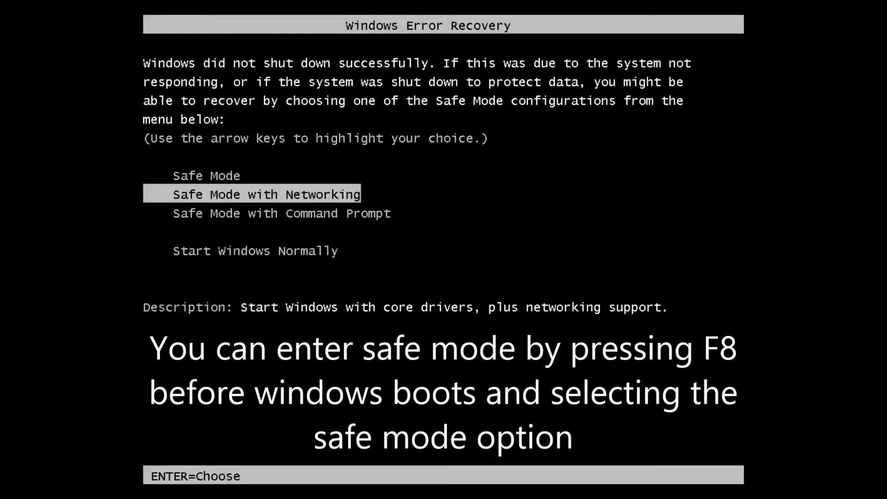
key(enter)
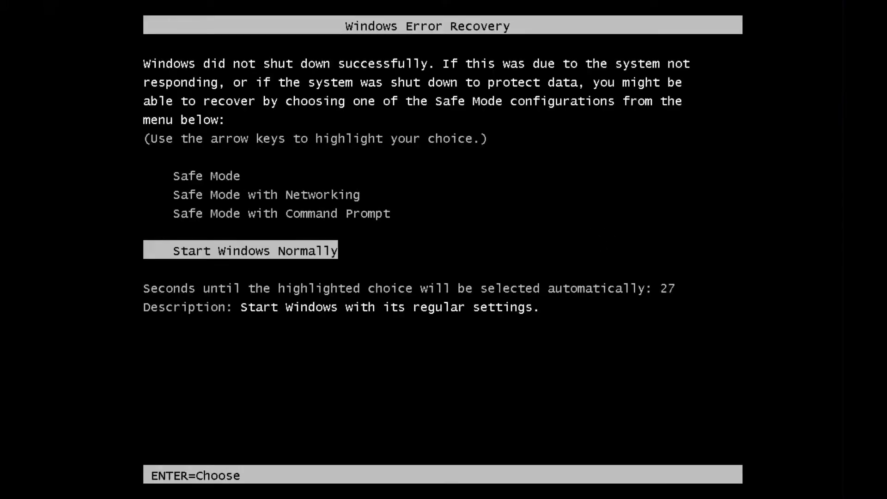
key(Up)
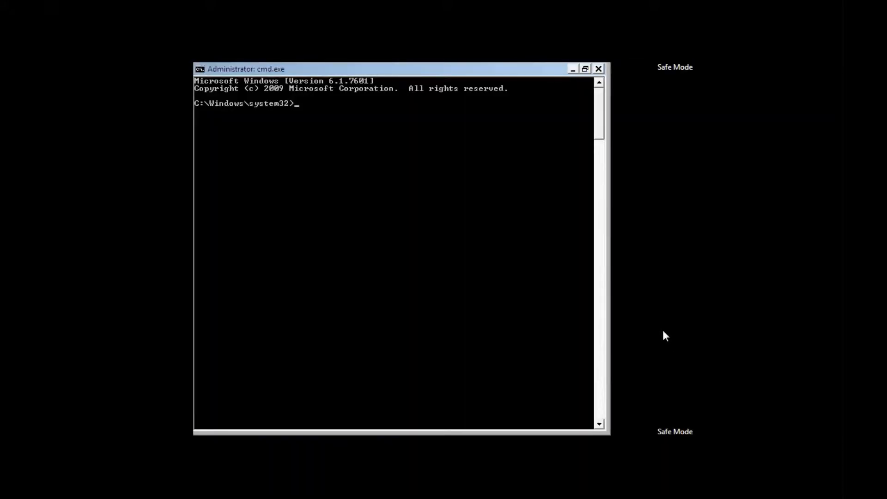
Step: Run rstrui.exe from the command prompt to launch System Restore
text(rs)
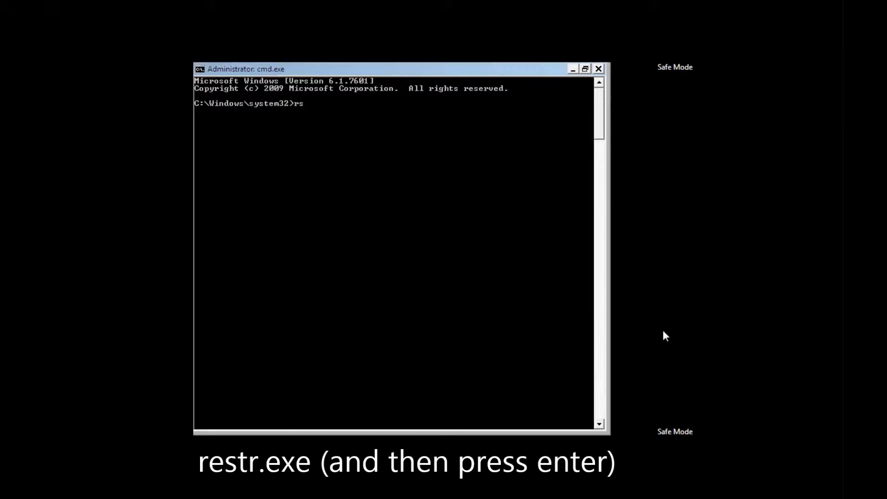
text(trui.ex)
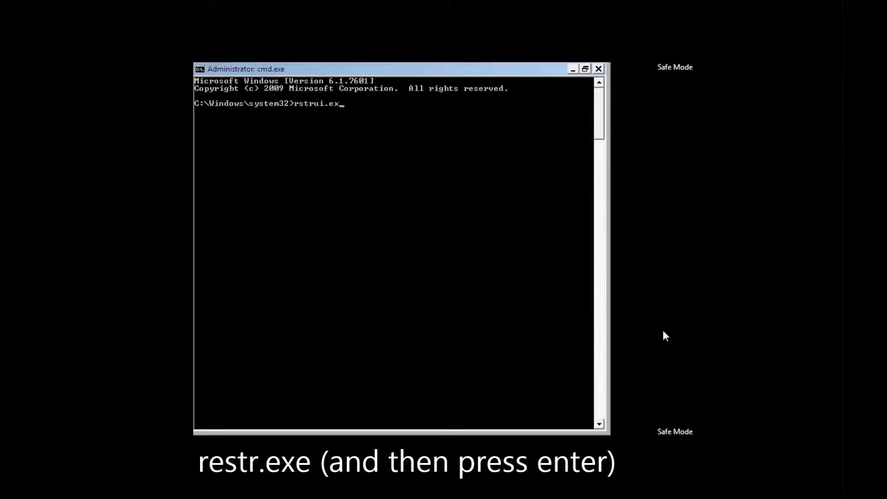
key(Enter)
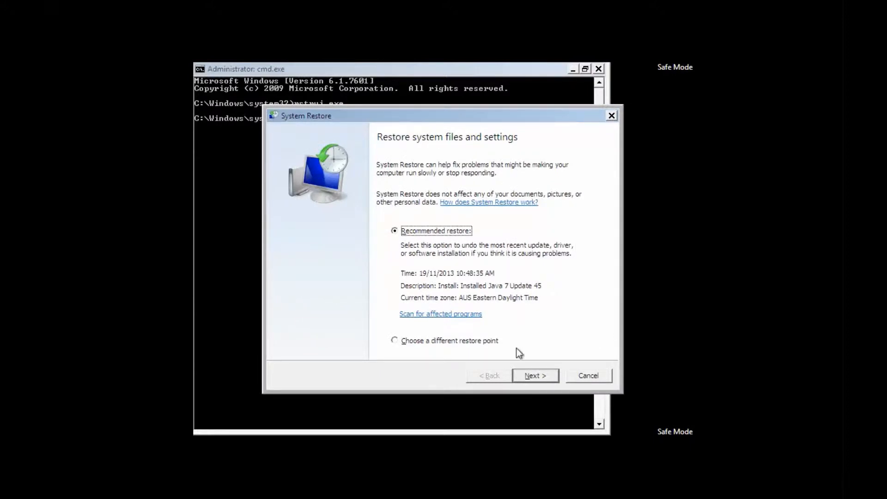
mouse_move(394, 343)
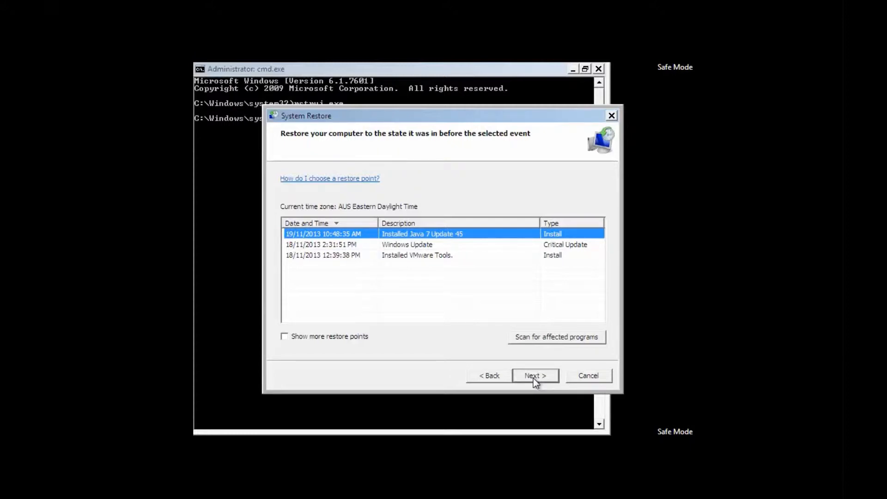
Step: Restore to the 19/11/2013 'Installed Java 7 Update 45' point and confirm the uninterruptible restore
click(536, 375)
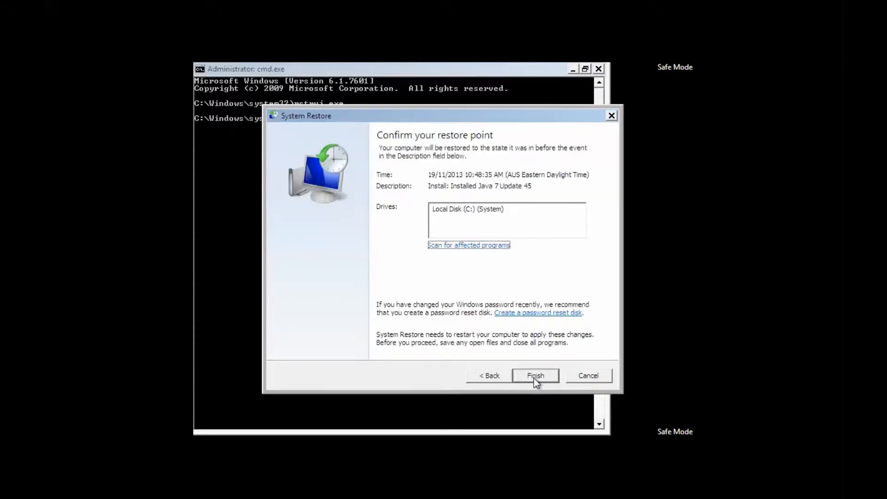
click(536, 375)
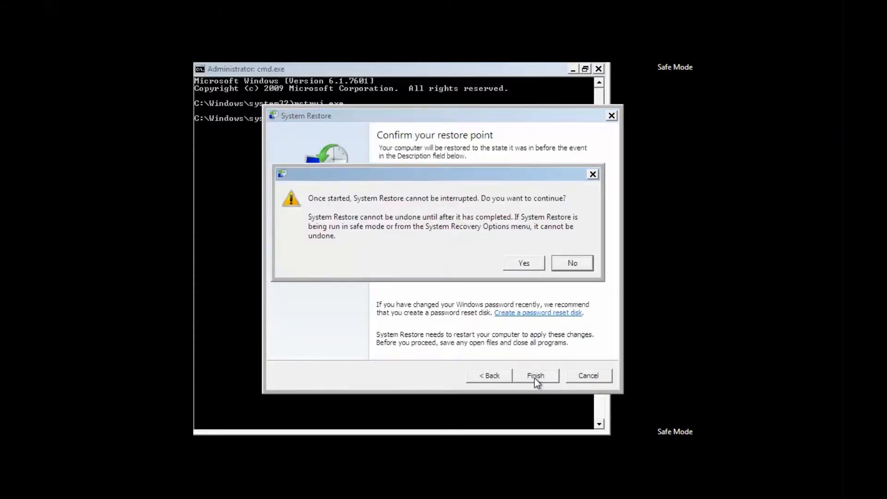
click(523, 263)
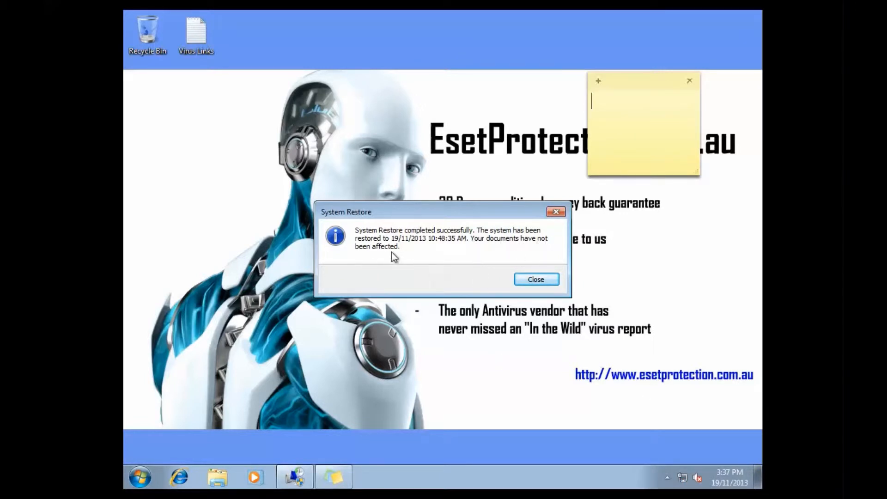
Step: Dismiss the restore-completed message and launch Internet Explorer from the taskbar
click(536, 280)
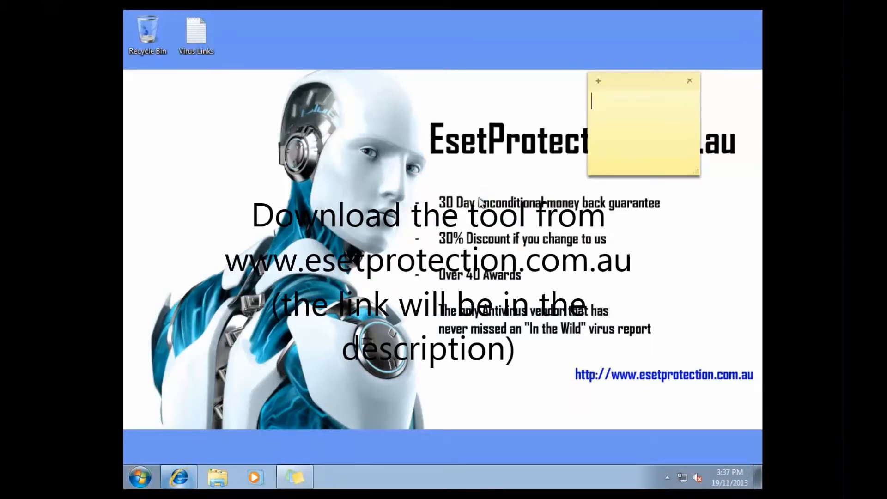
click(177, 477)
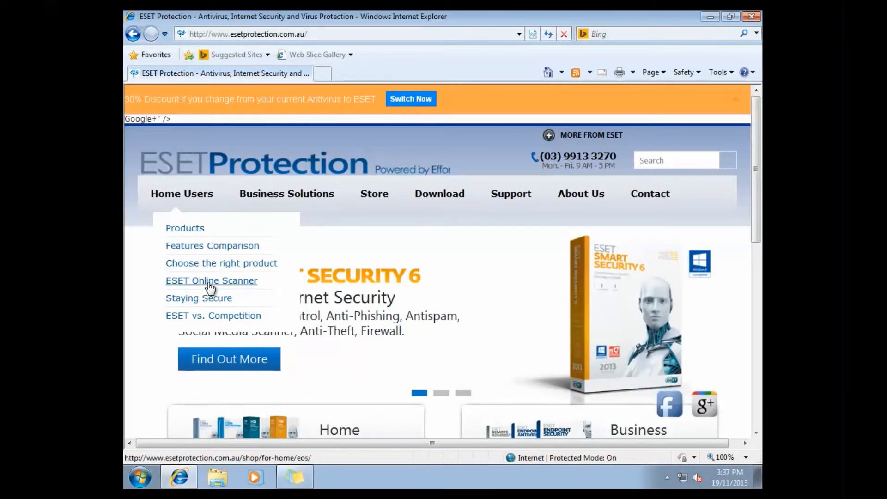
Step: Load the ESET Online Scanner page, postpone IE8 setup, and run the online scanner
click(211, 281)
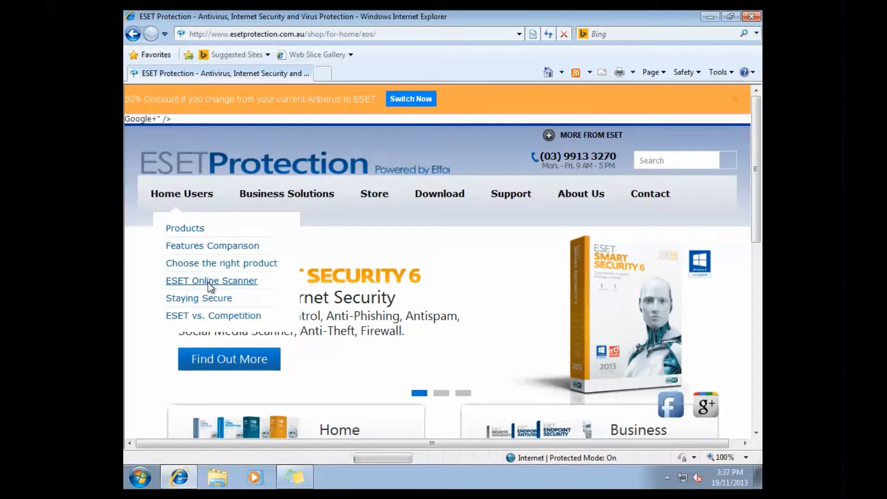
click(211, 281)
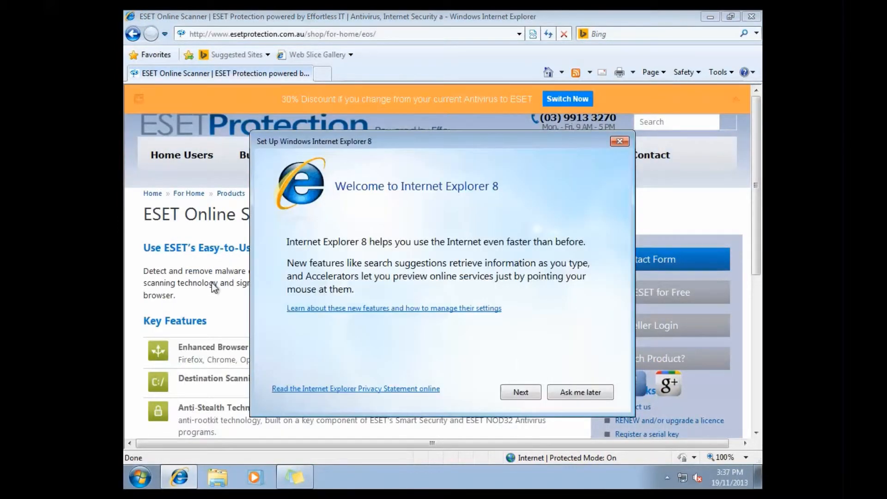
click(619, 141)
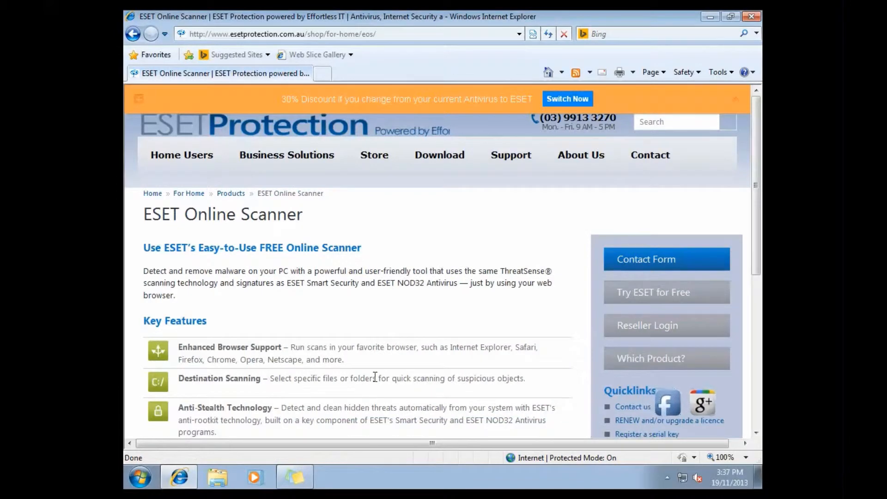
scroll(down, 3)
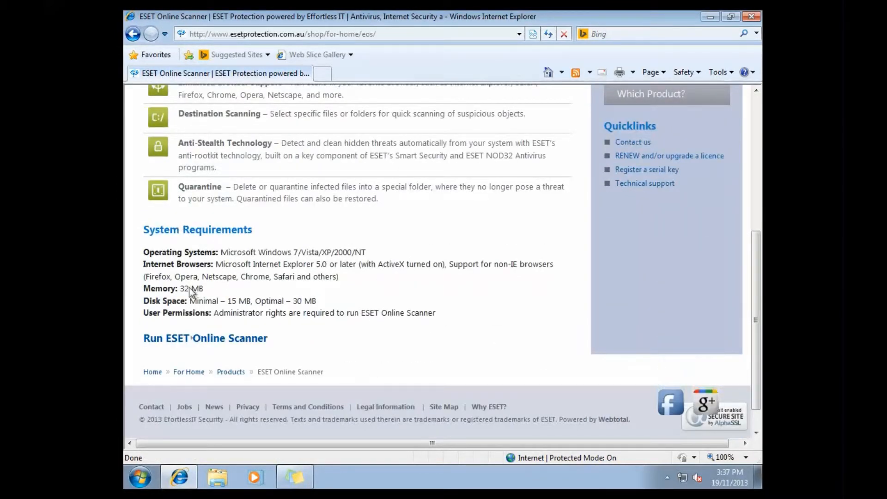
click(205, 339)
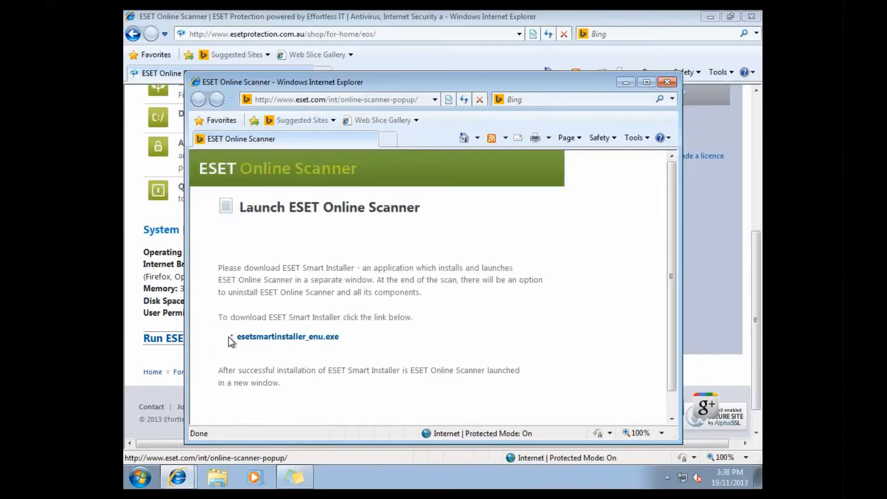
Step: Run esetsmartinstaller_enu.exe, accept the Terms of Use, start setup and allow the UAC prompt
click(289, 336)
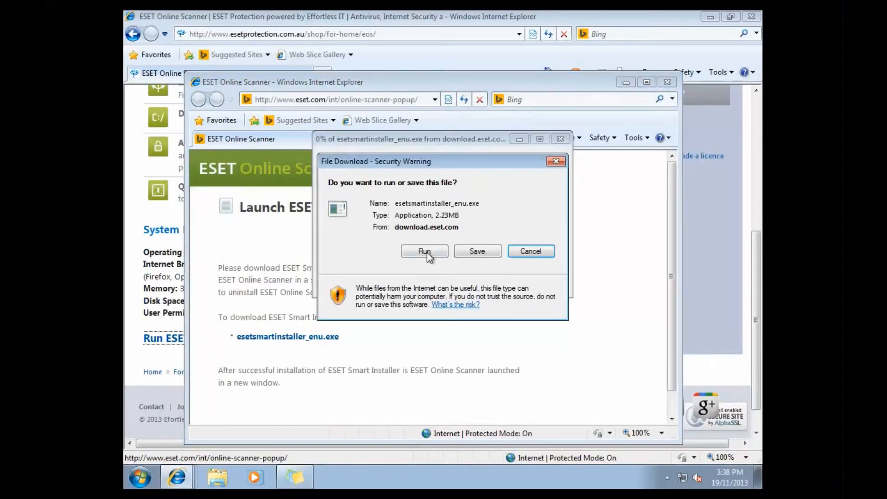
click(424, 251)
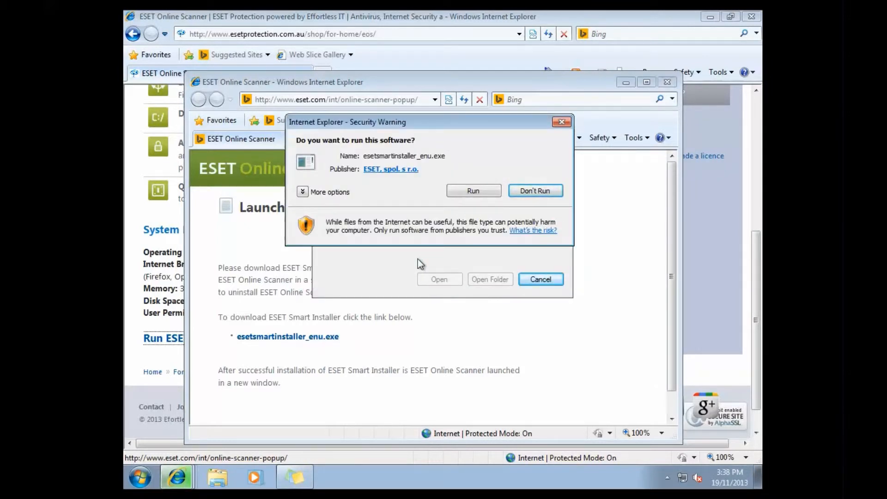
click(474, 190)
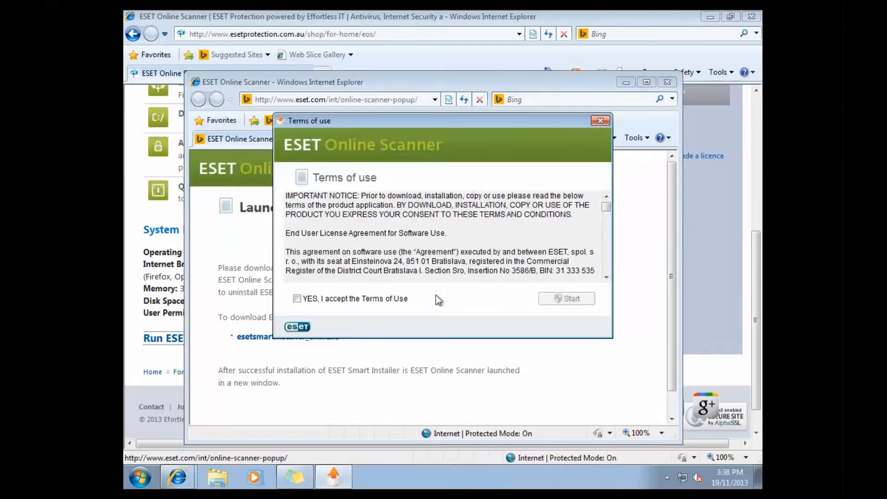
click(566, 298)
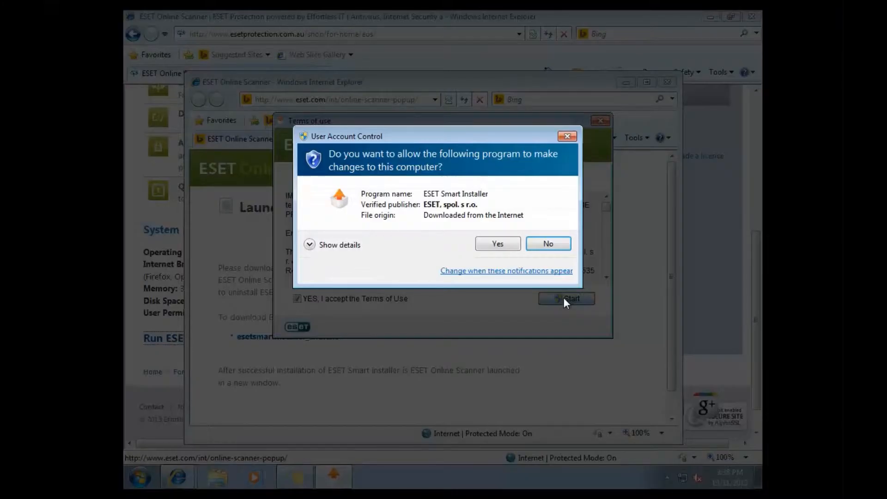
click(498, 244)
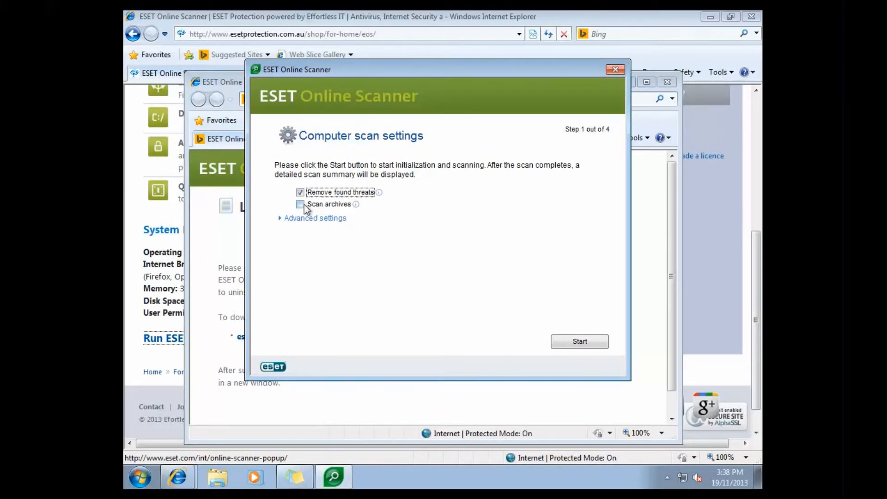
Step: Enable archive and potentially unwanted/unsafe application scanning, then start the computer scan
click(301, 204)
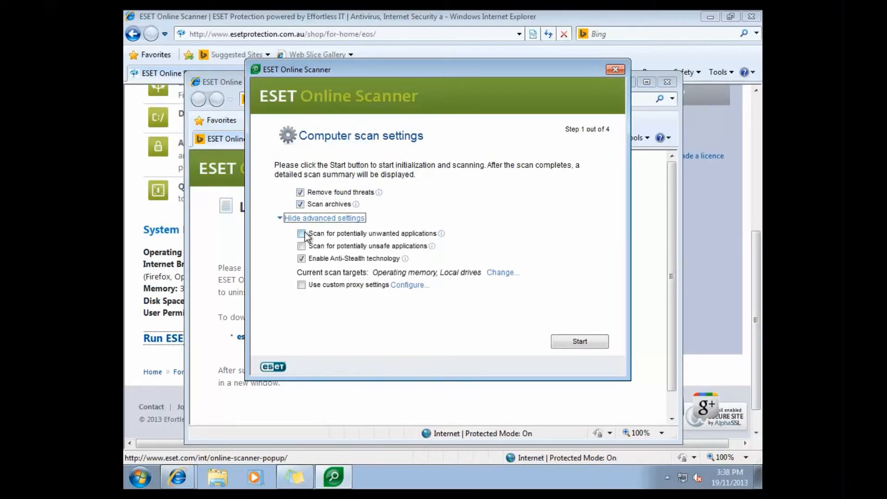
click(302, 246)
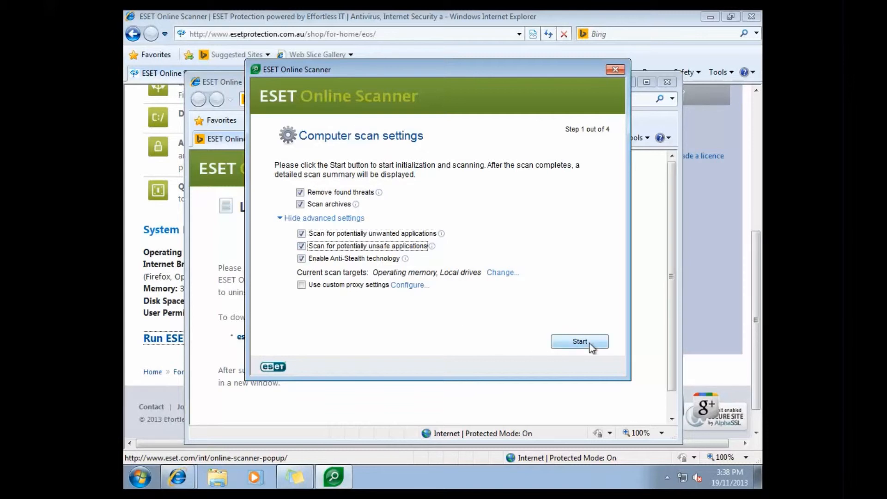
click(580, 342)
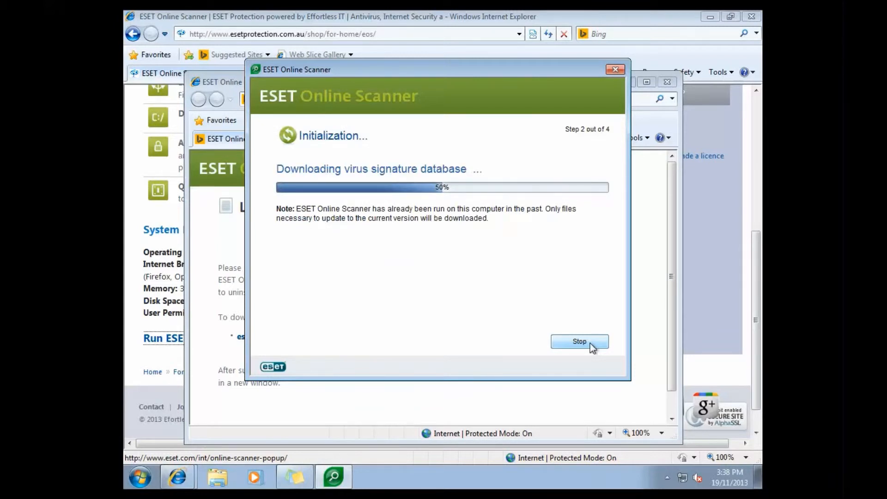
mouse_move(500, 338)
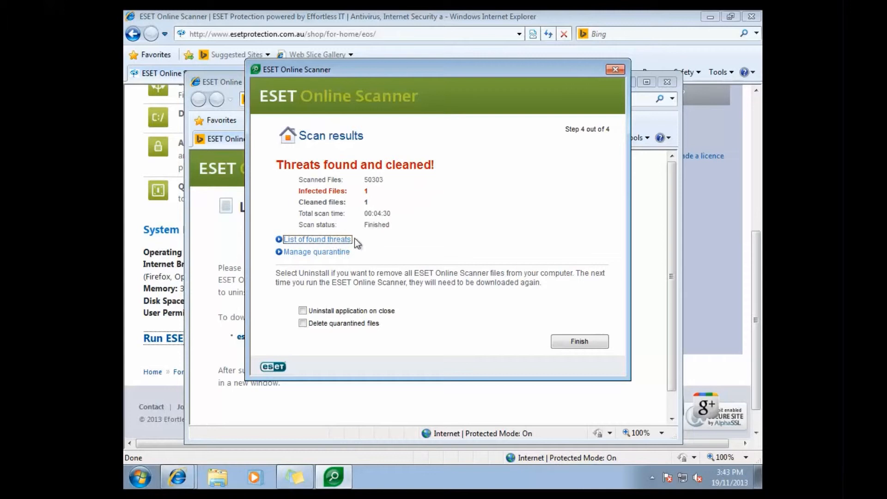
Step: Review the quarantined Win32/Kryptik trojan, finish the wizard, and close the scanner and its popup window
click(318, 240)
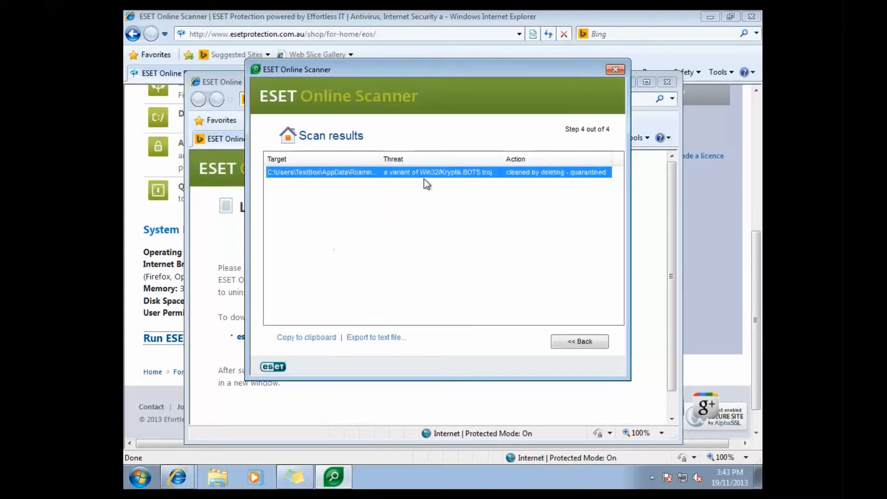
mouse_move(435, 176)
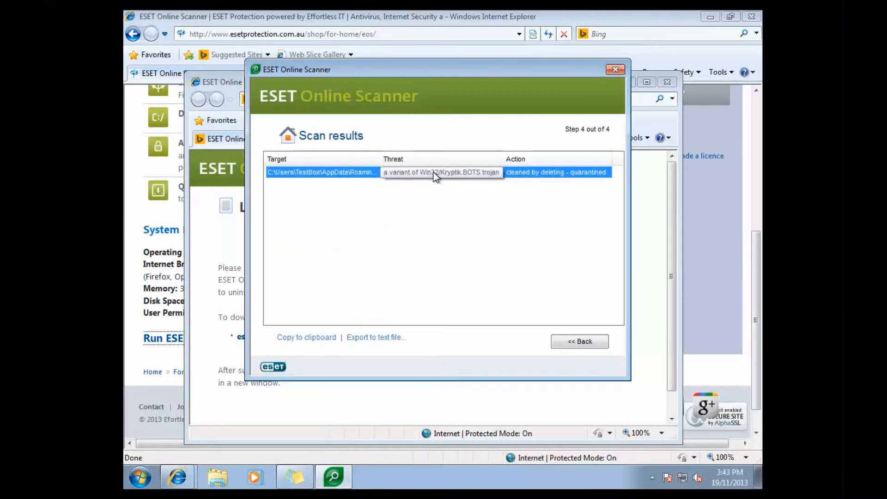
mouse_move(545, 312)
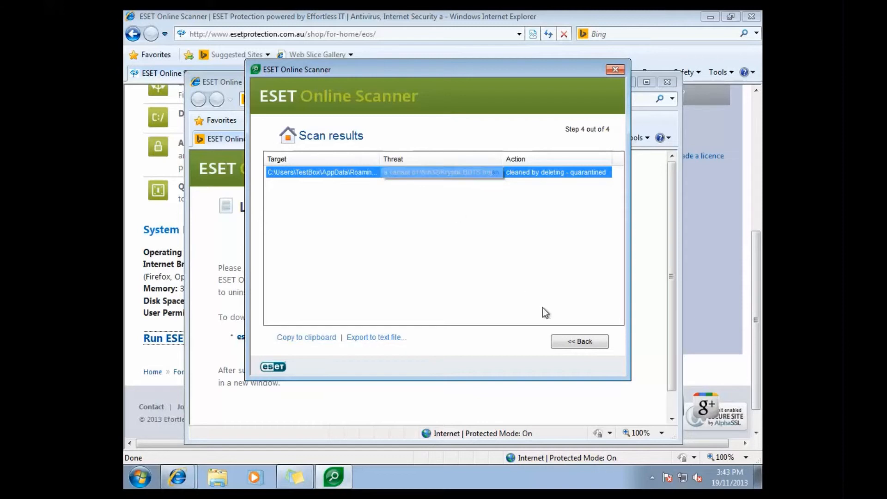
click(580, 342)
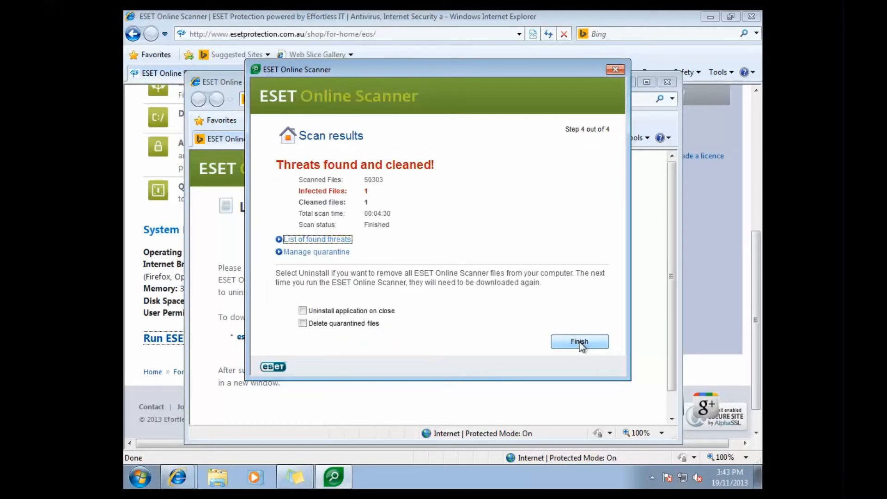
click(580, 342)
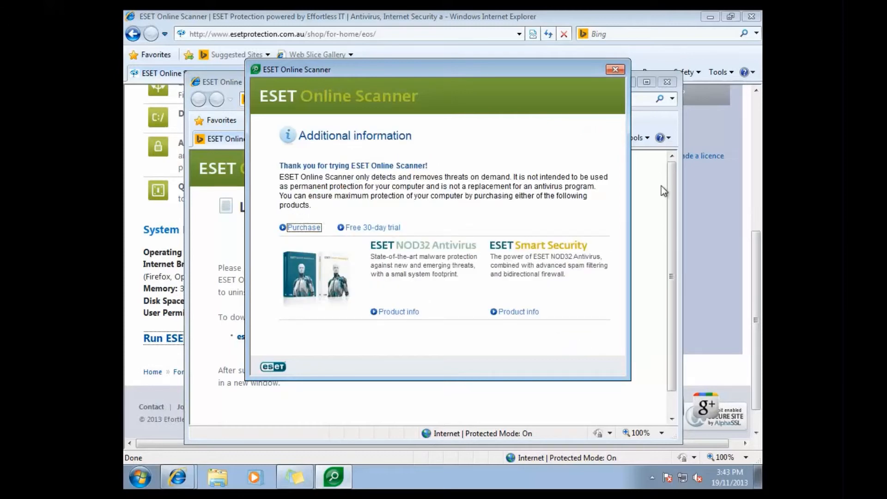
click(616, 68)
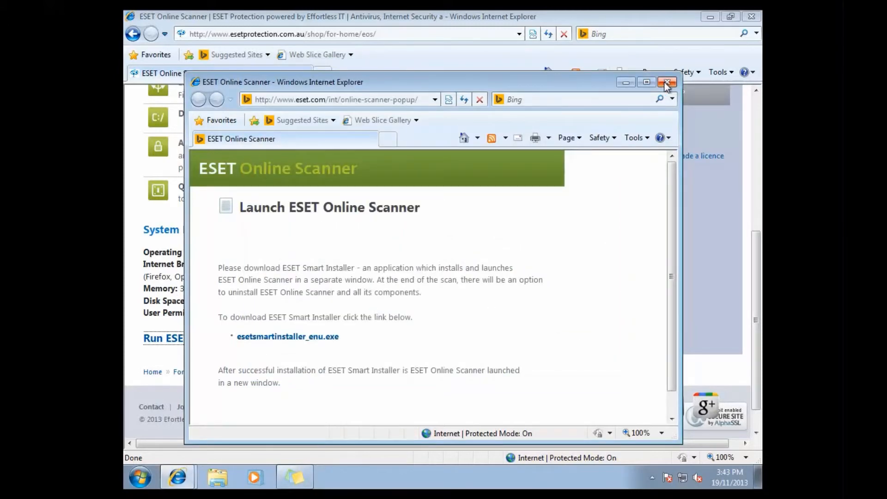
click(667, 81)
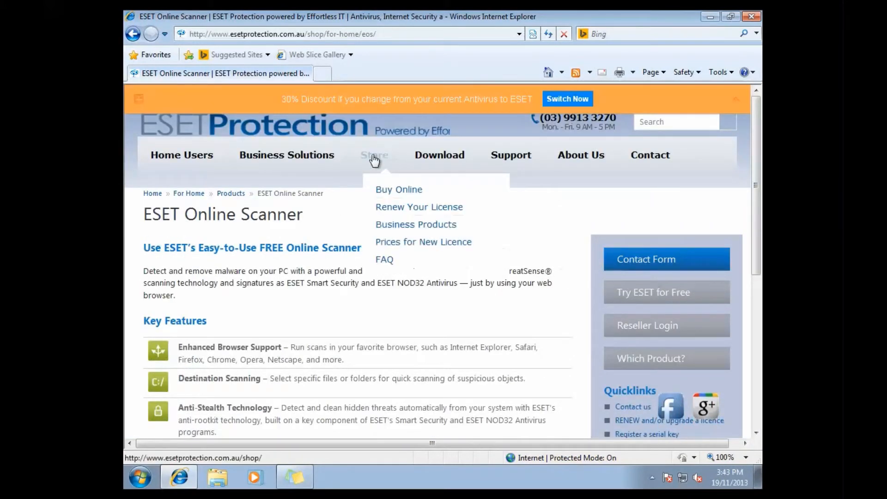
mouse_move(389, 190)
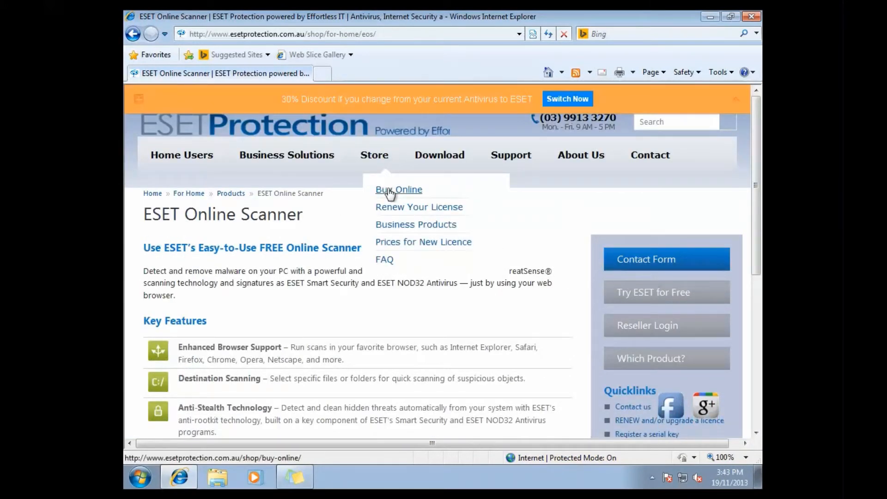
mouse_move(166, 478)
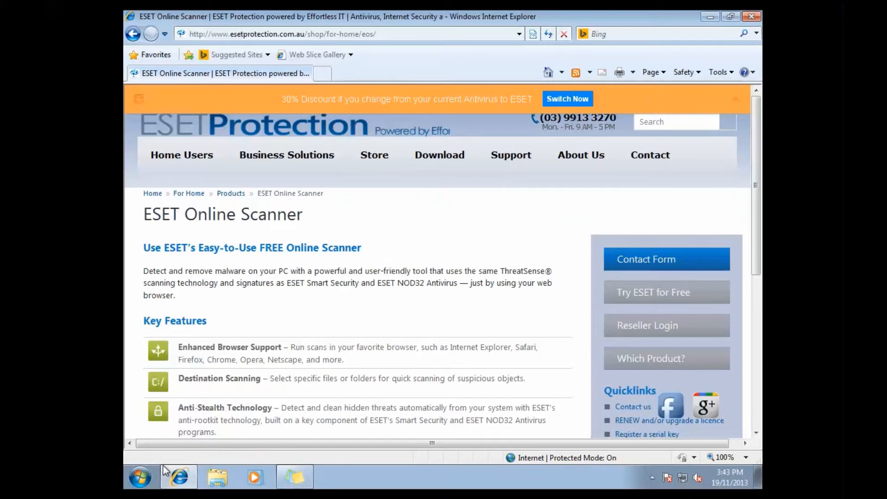
Step: Restart the computer from the Start menu's Shut down options
click(139, 488)
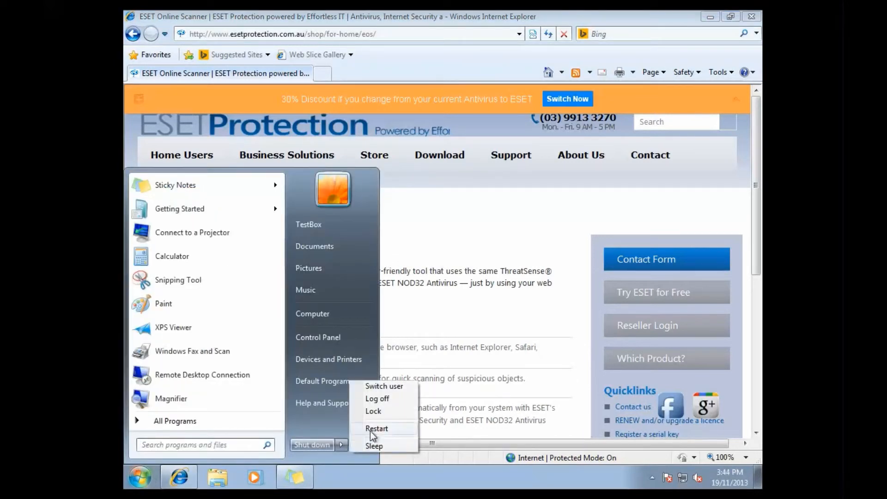
click(377, 429)
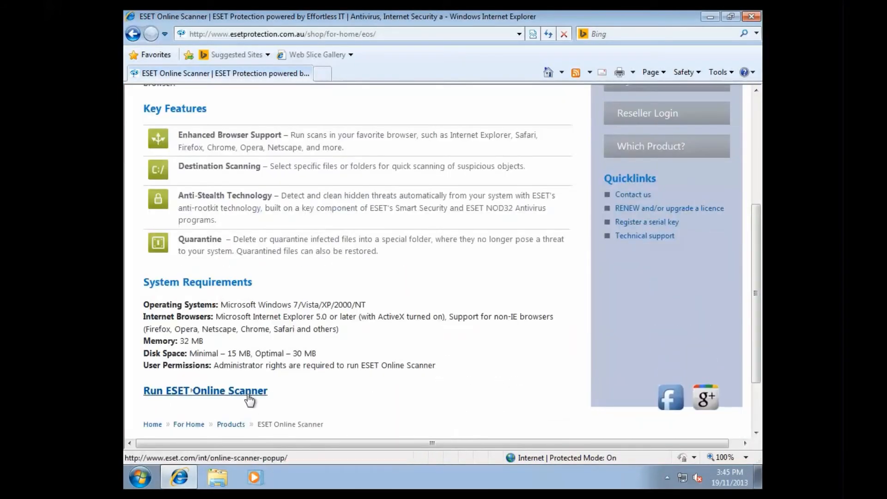
Step: Relaunch ESET Online Scanner, accept the smart installer and start a second computer scan
click(206, 391)
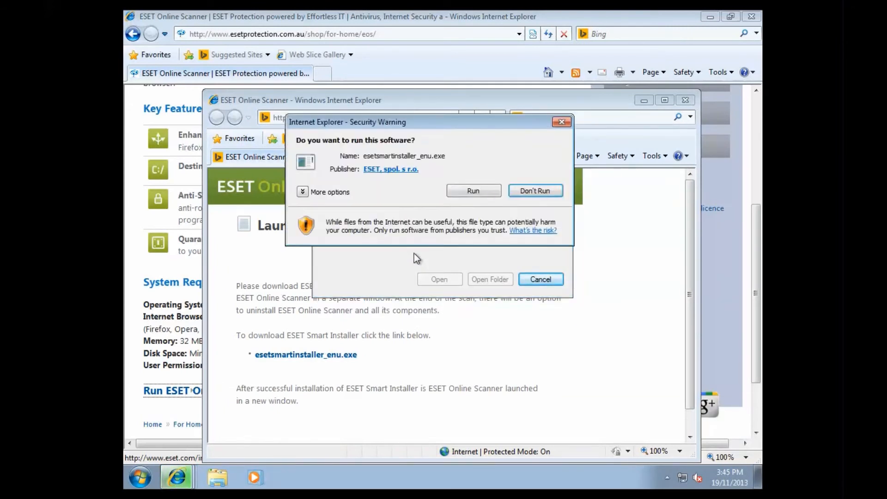
click(474, 190)
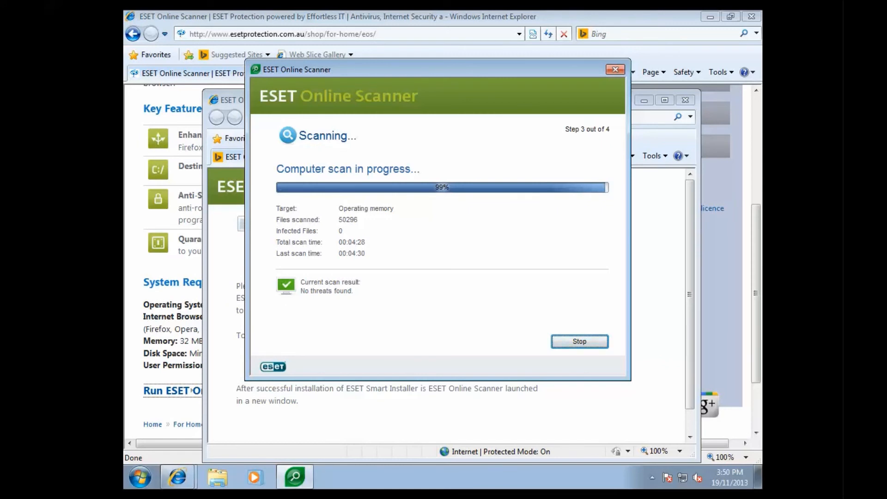